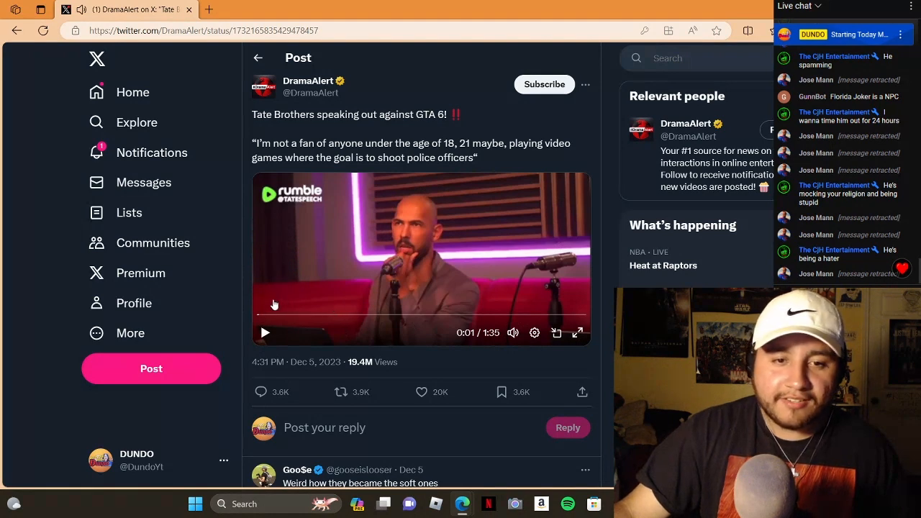
mouse_move(578, 332)
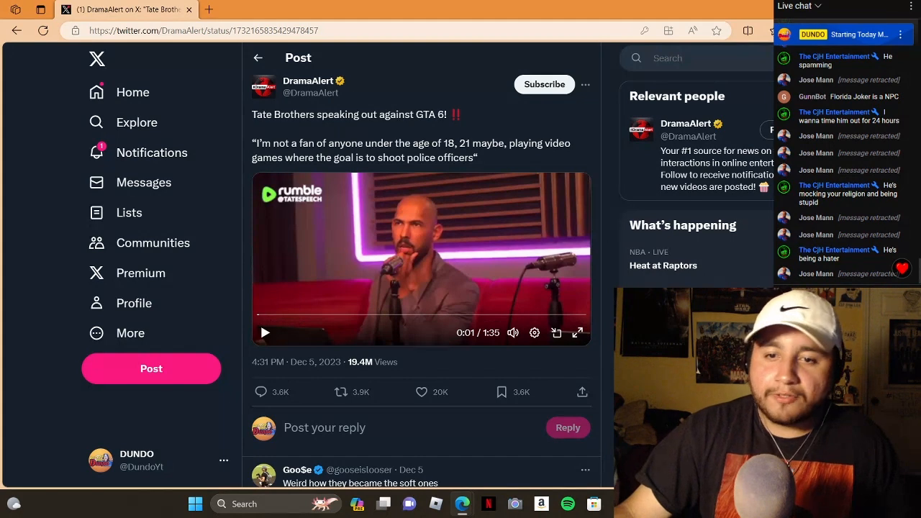
- Play the DramaAlert Tate brothers clip and let it run to the 1:35 end screen
click(577, 332)
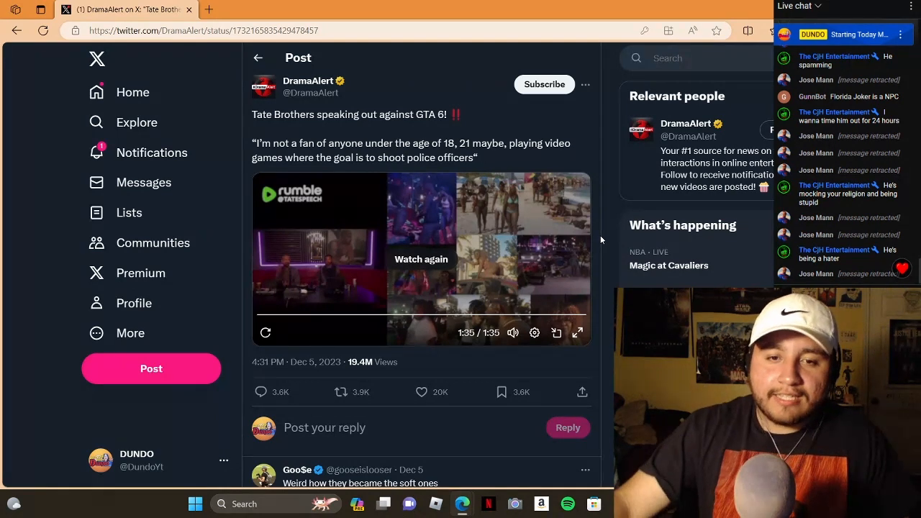
mouse_move(601, 241)
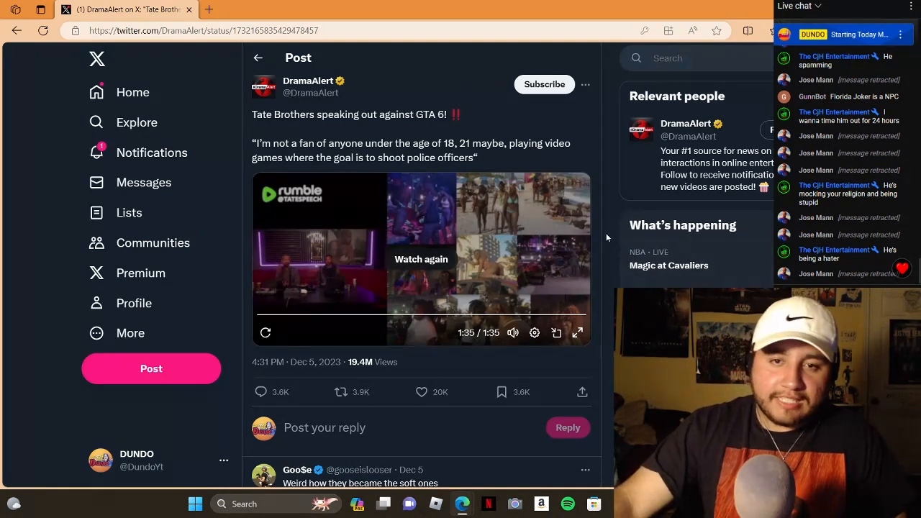
mouse_move(273, 286)
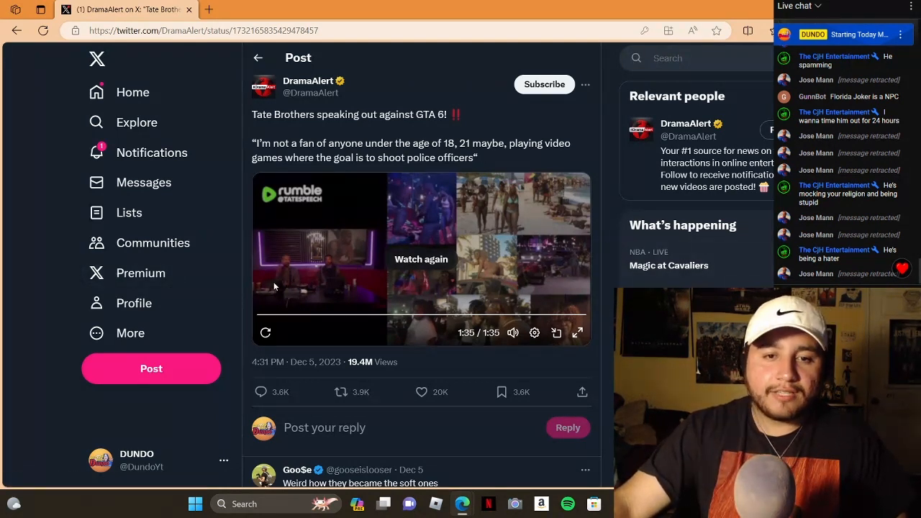